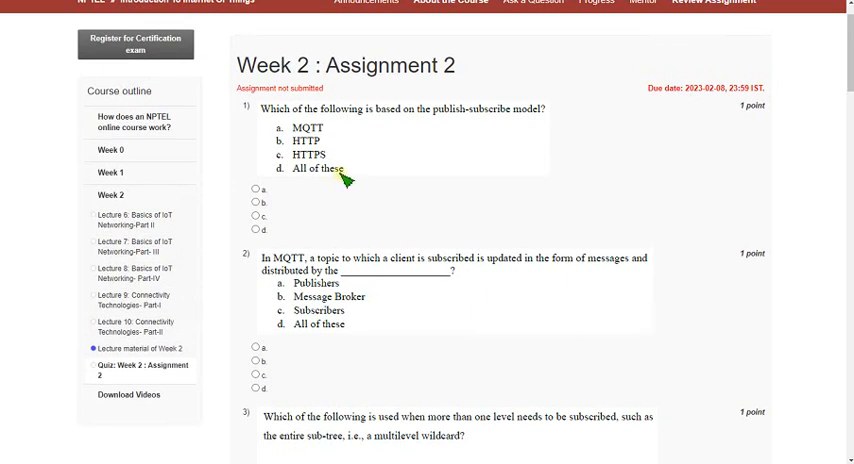
mouse_move(252, 76)
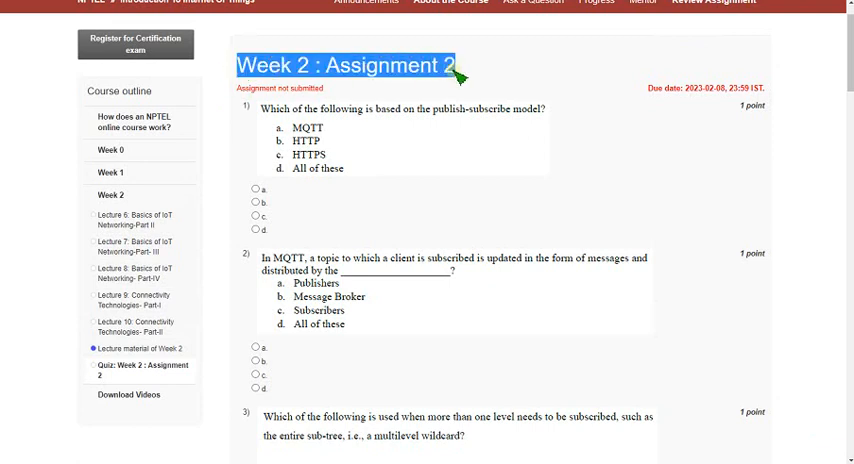
Answer question 1 on the publish-subscribe protocol with option a, MQTT.
scroll("down", 3)
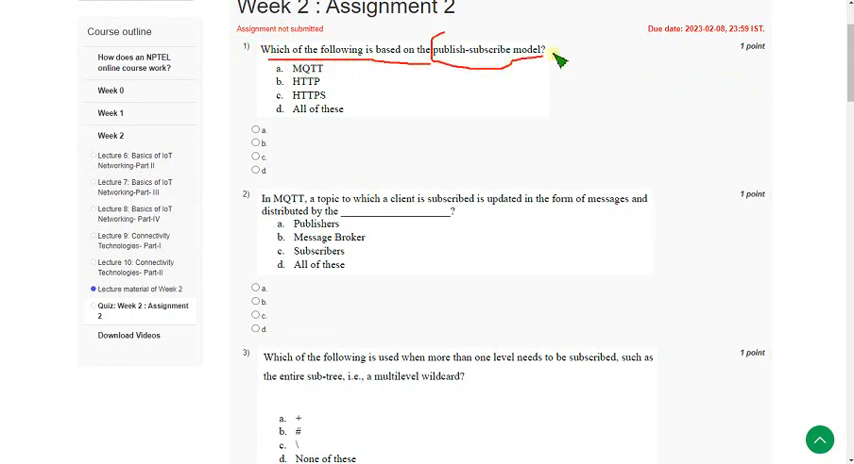
mouse_move(318, 152)
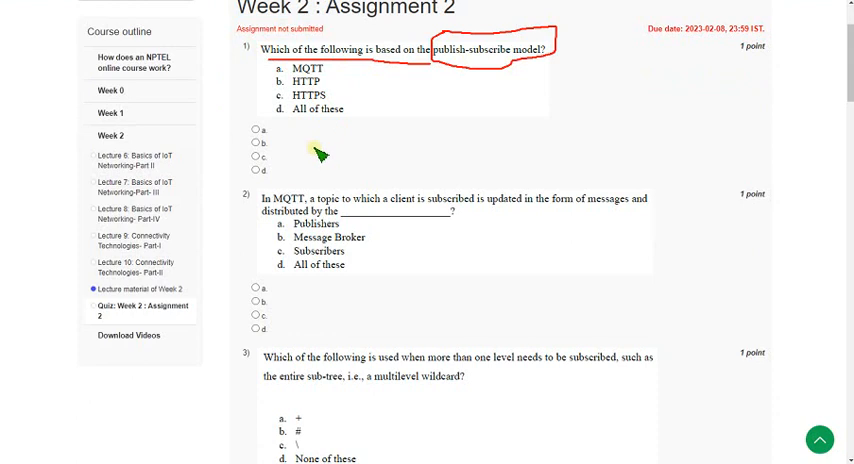
mouse_move(280, 70)
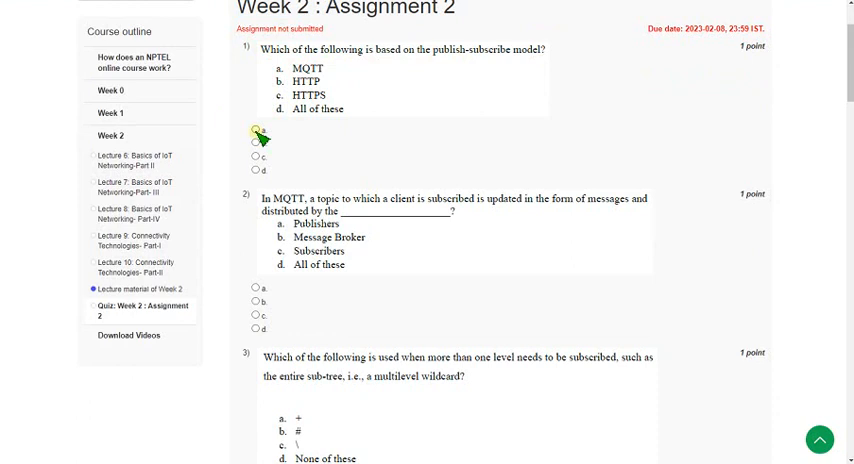
left_click(252, 130)
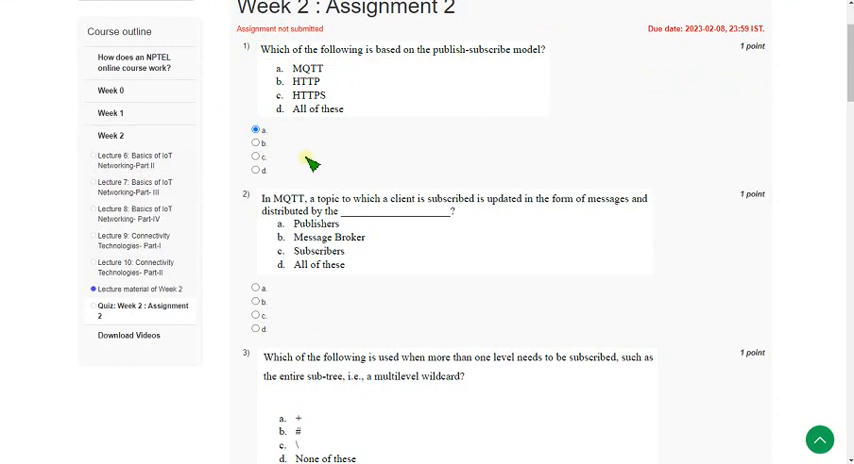
mouse_move(318, 146)
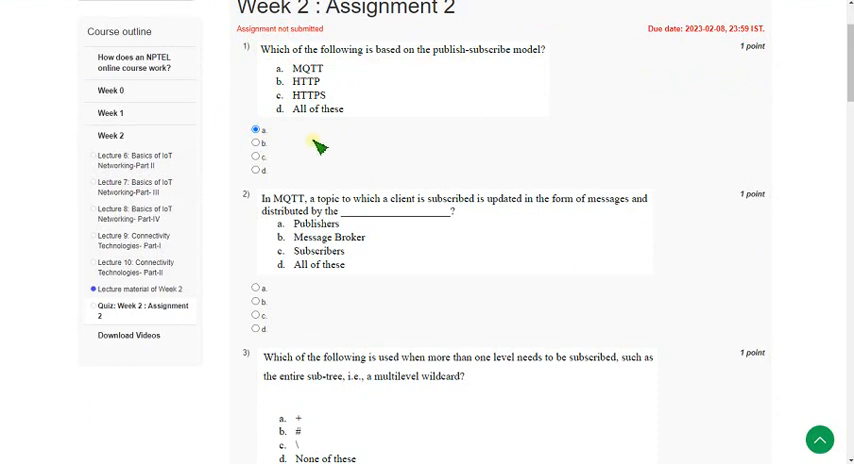
Answer question 2 on the MQTT topic distributor with option b, Message Broker.
scroll("down", 3)
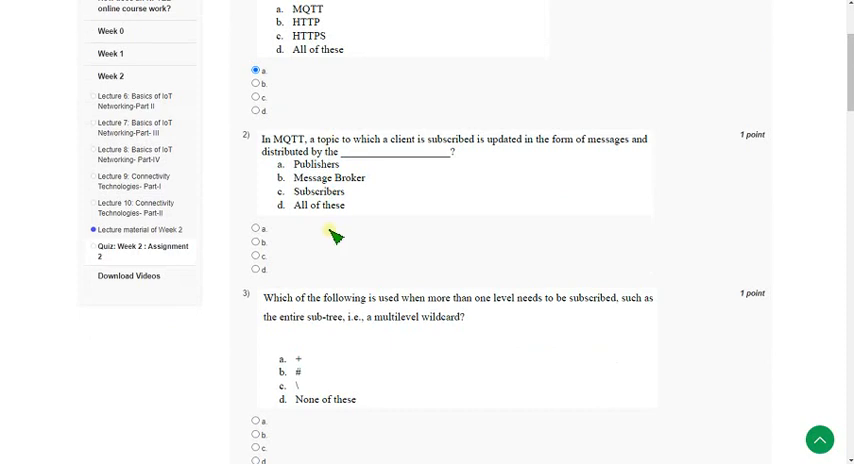
mouse_move(276, 148)
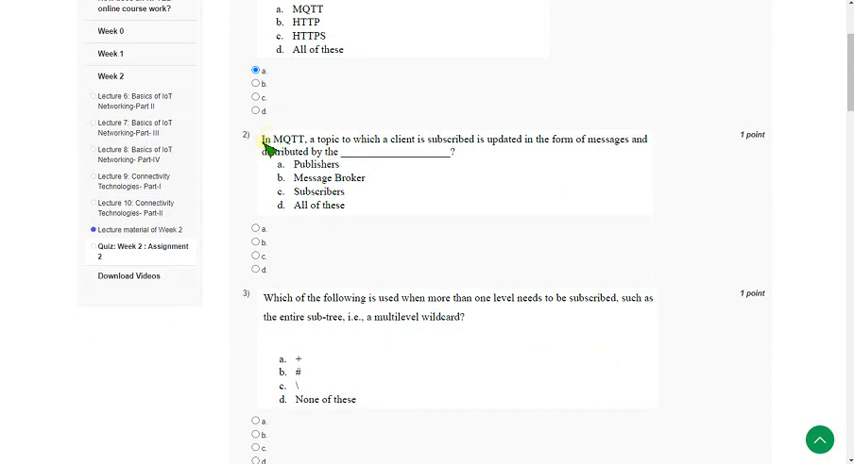
mouse_move(424, 156)
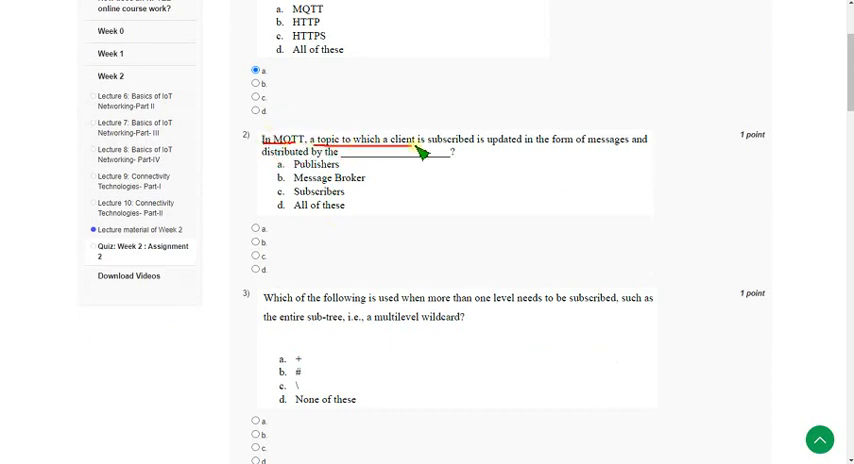
mouse_move(510, 158)
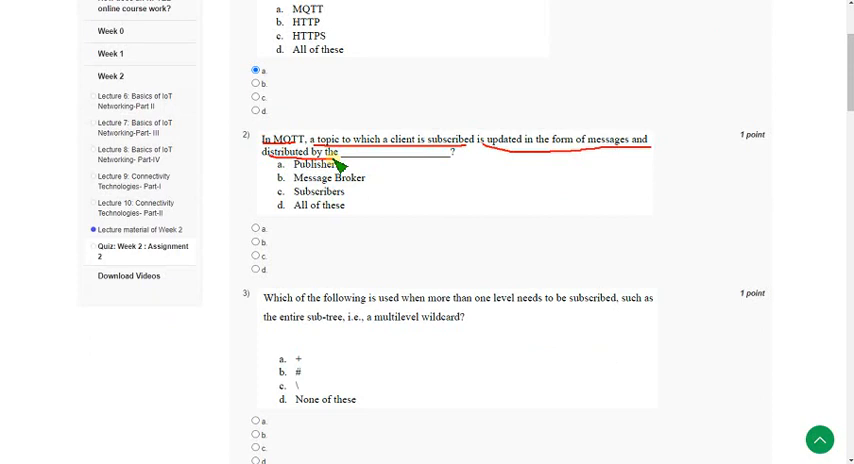
mouse_move(300, 184)
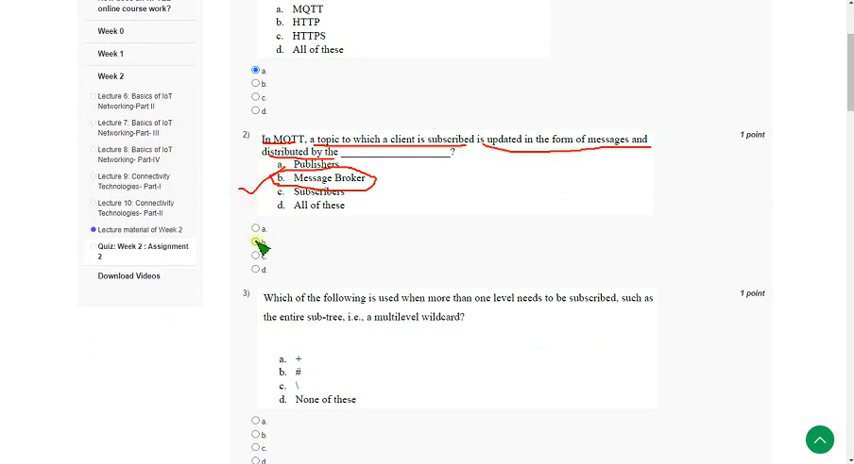
mouse_move(280, 252)
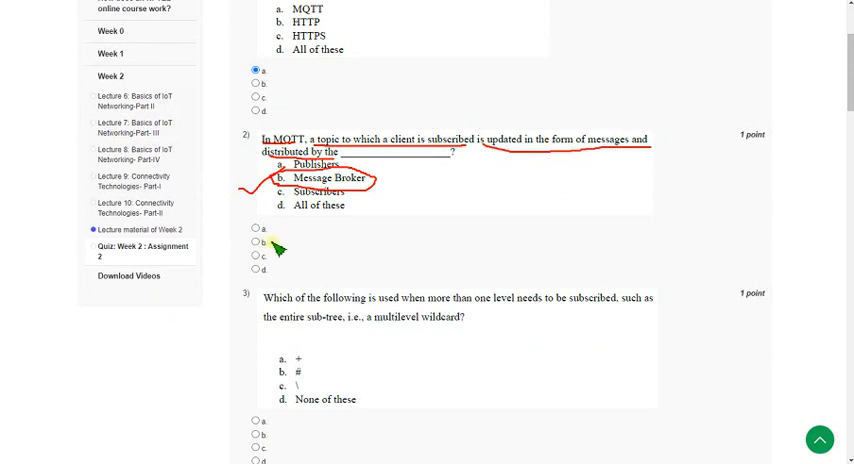
left_click(256, 250)
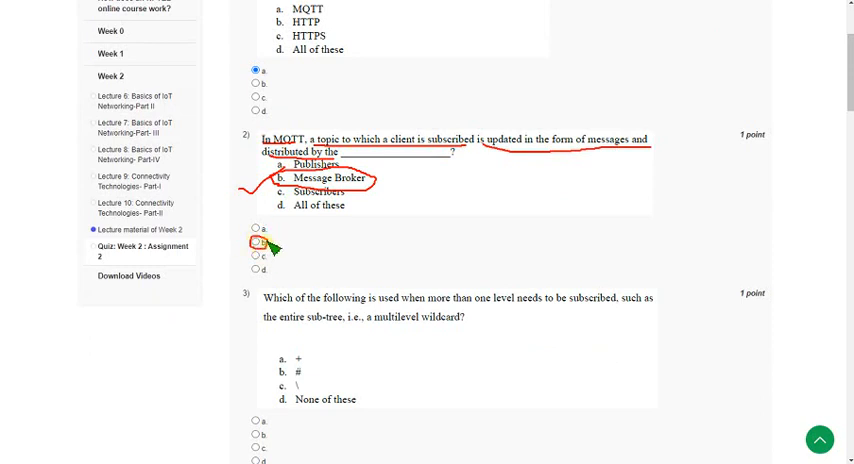
left_click(256, 248)
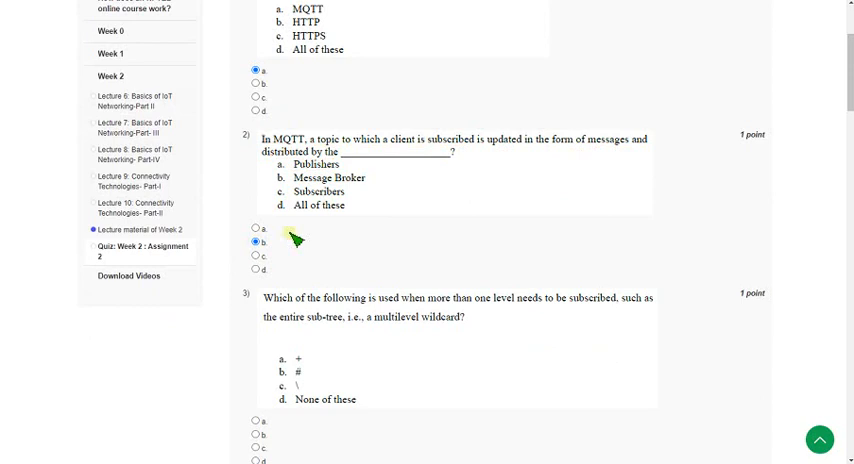
Answer question 3 on the multilevel wildcard with option b, #.
scroll("down", 3)
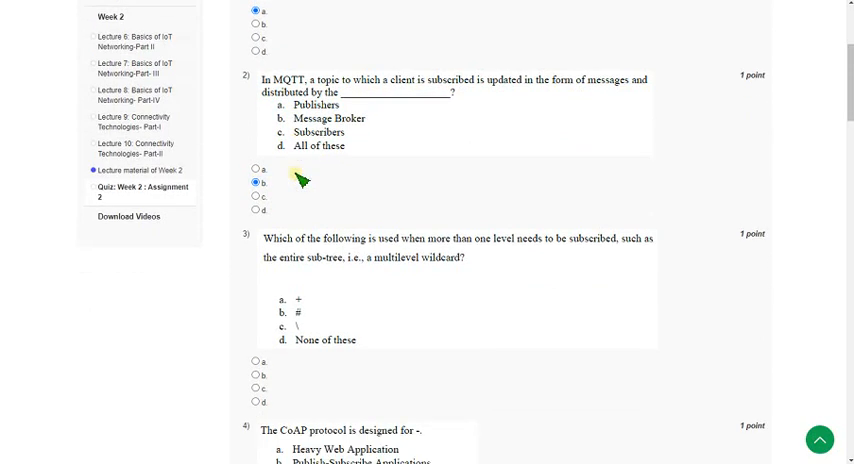
scroll("down", 3)
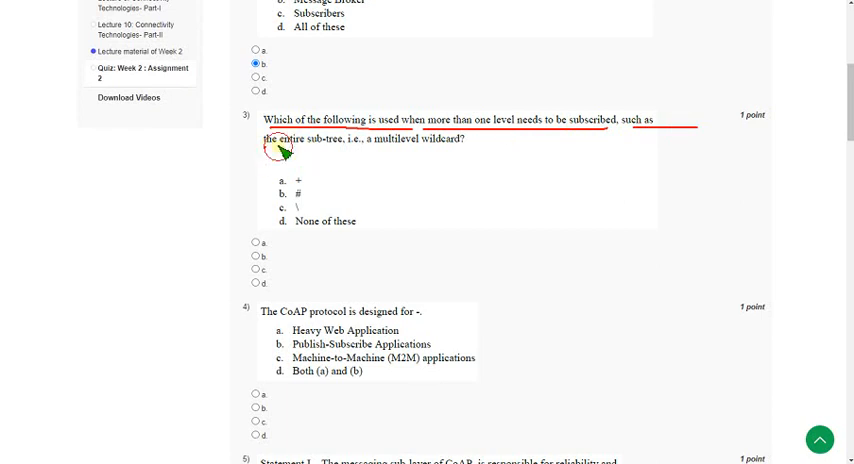
mouse_move(380, 152)
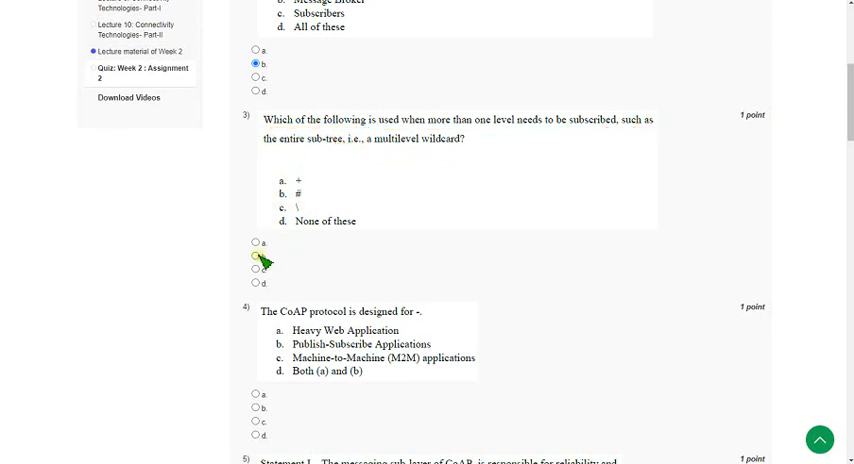
left_click(256, 260)
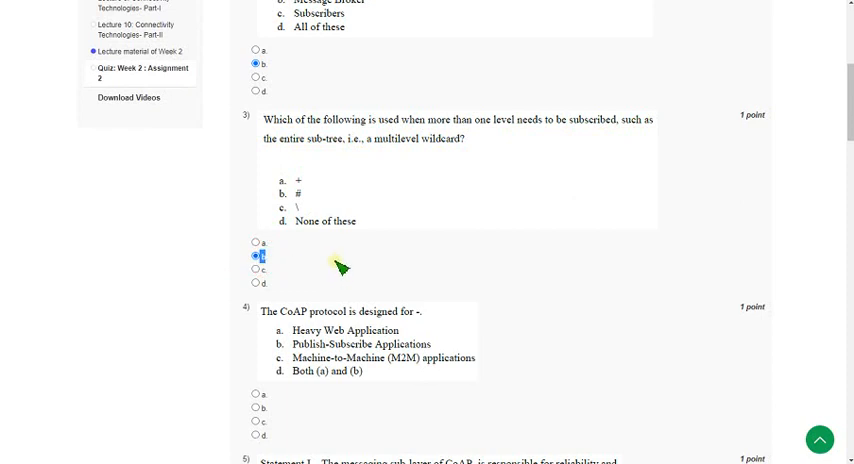
Bring question 4 on the CoAP protocol's purpose into view.
scroll("down", 3)
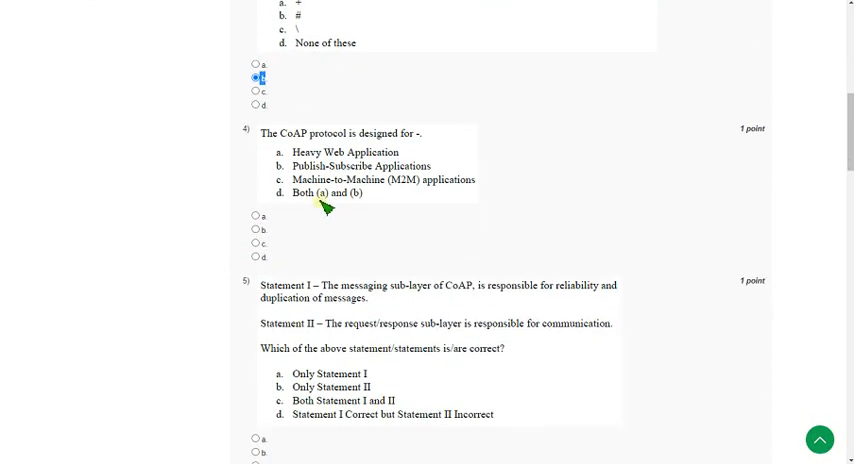
mouse_move(280, 156)
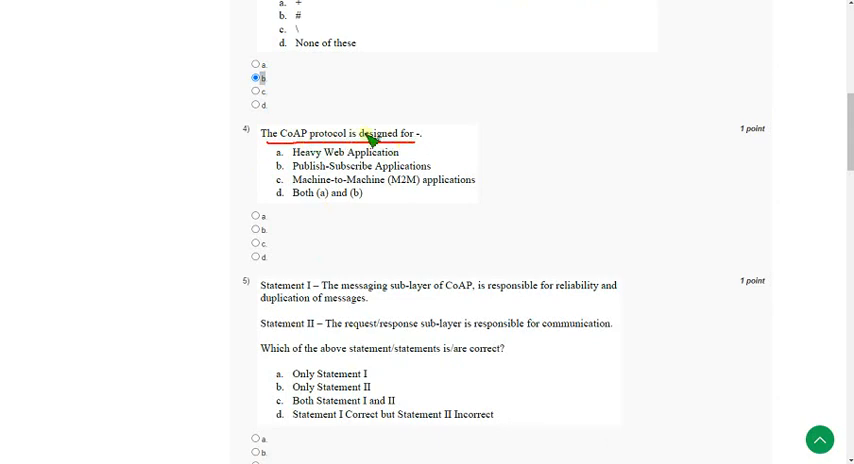
mouse_move(280, 192)
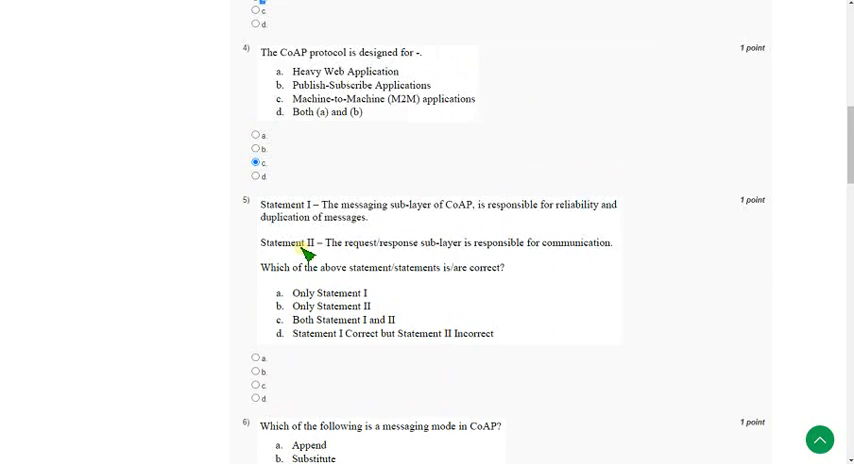
Answer question 5 on the CoAP sub-layer statements with option c, Both Statement I and II.
scroll("down", 3)
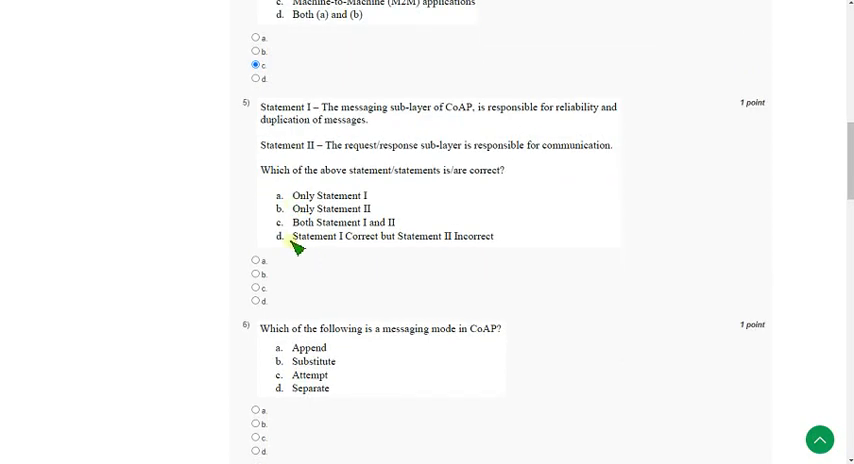
mouse_move(324, 120)
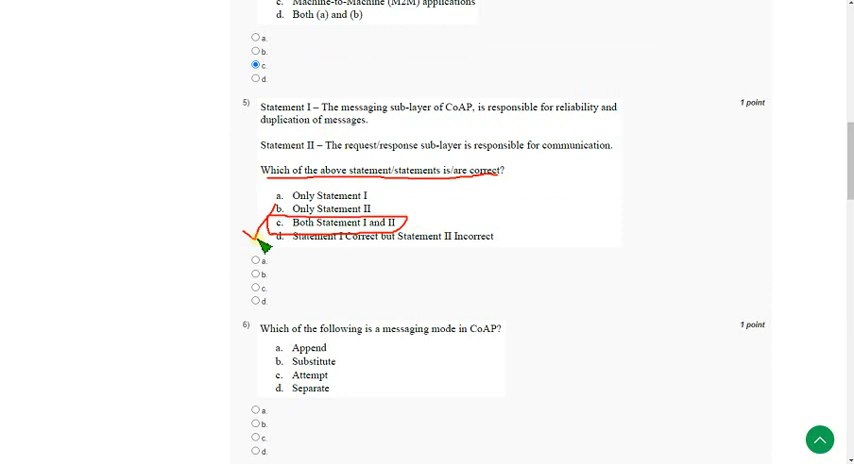
mouse_move(284, 296)
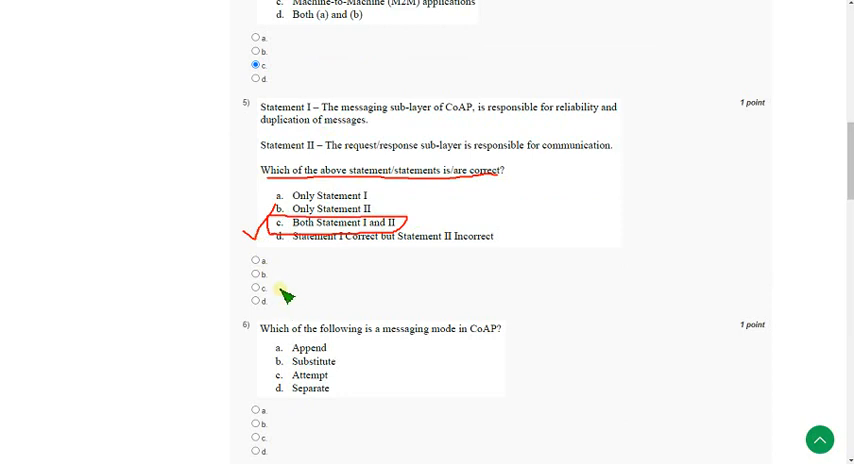
left_click(256, 288)
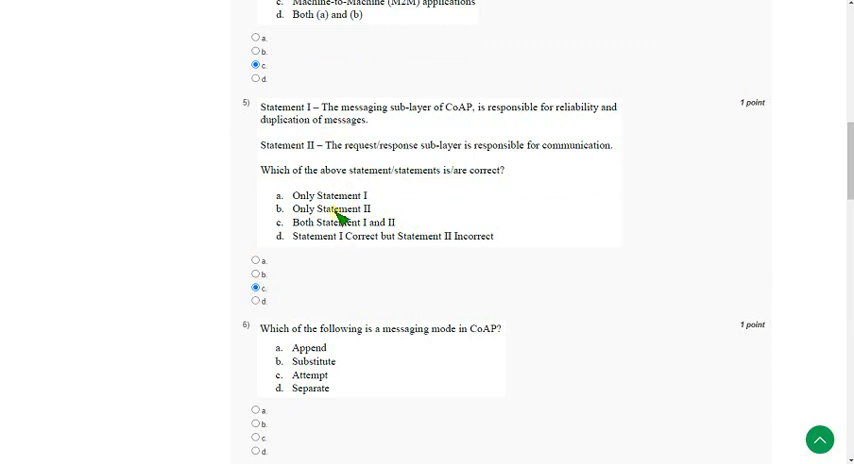
Scroll down to question 6 on the CoAP messaging mode.
scroll("down", 3)
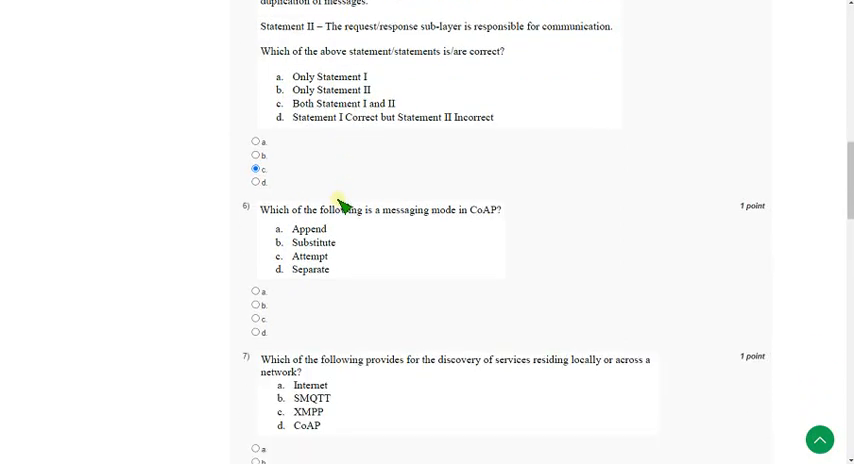
scroll("down", 3)
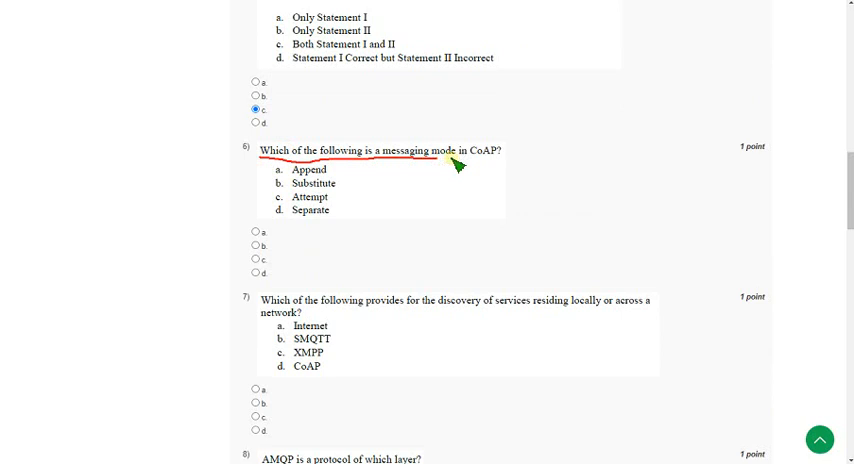
mouse_move(428, 180)
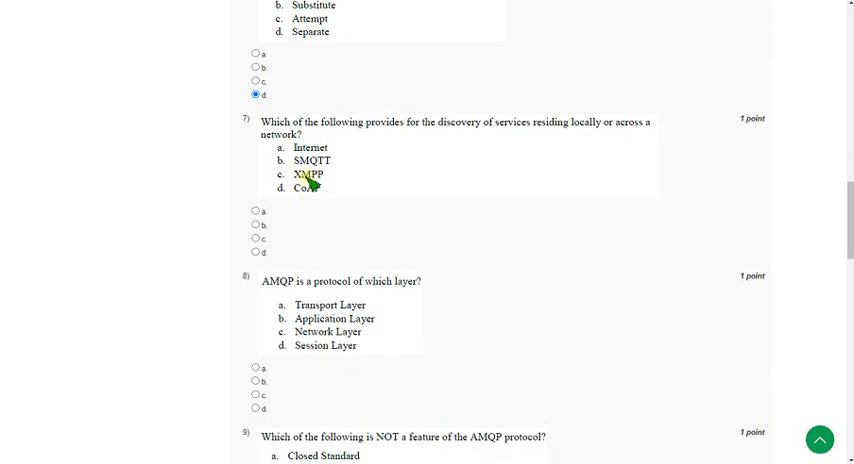
mouse_move(262, 144)
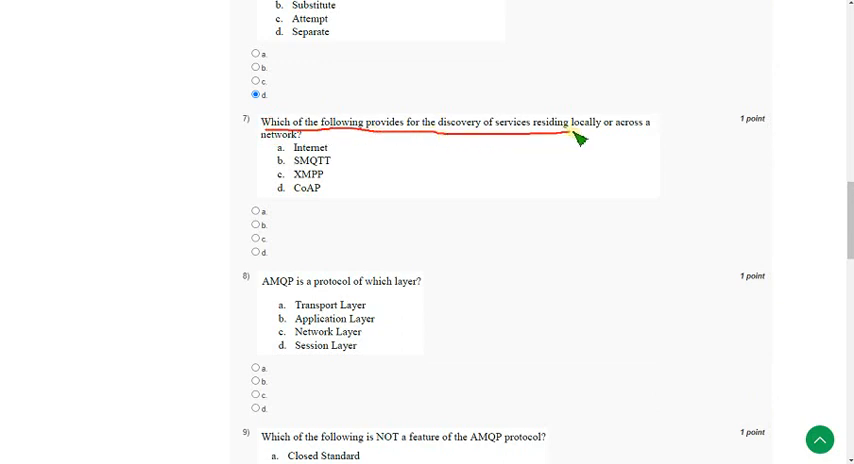
mouse_move(278, 148)
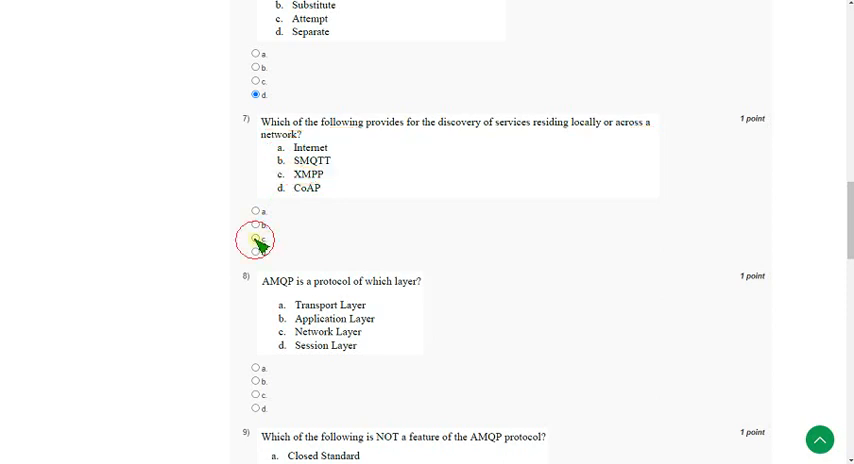
Answer question 7 on discovering services with option c, XMPP.
left_click(256, 240)
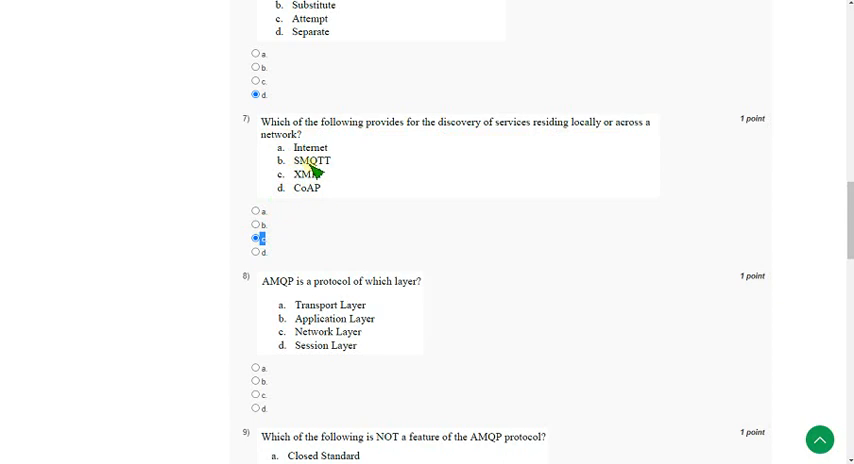
Scroll through questions 8 (AMQP layer) and 9 (Closed Standard).
scroll("down", 3)
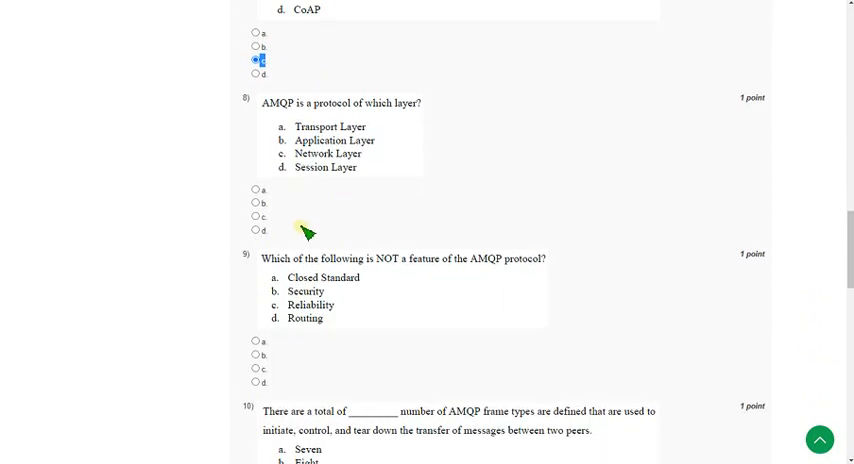
mouse_move(262, 112)
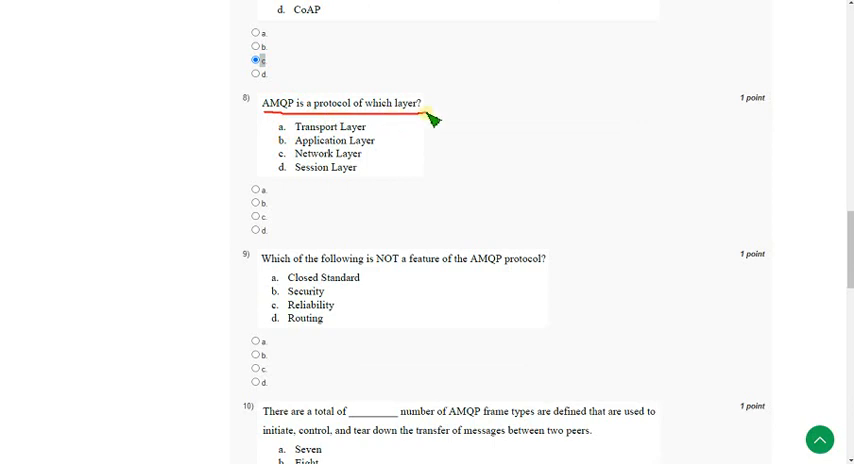
mouse_move(404, 170)
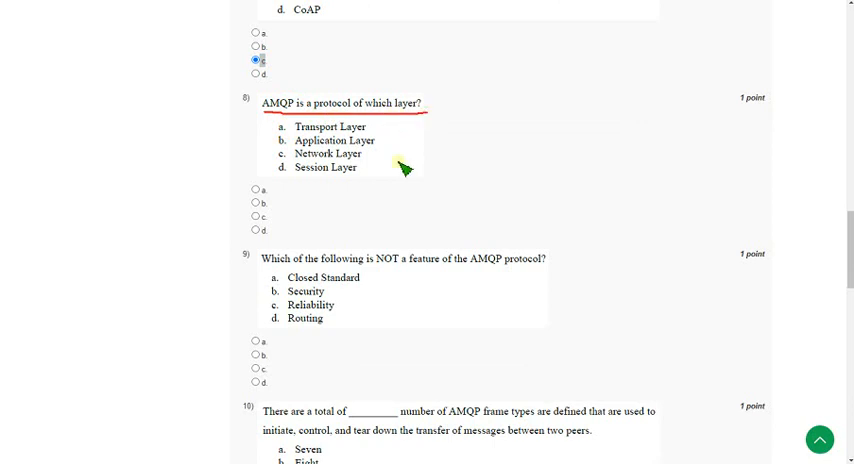
mouse_move(284, 158)
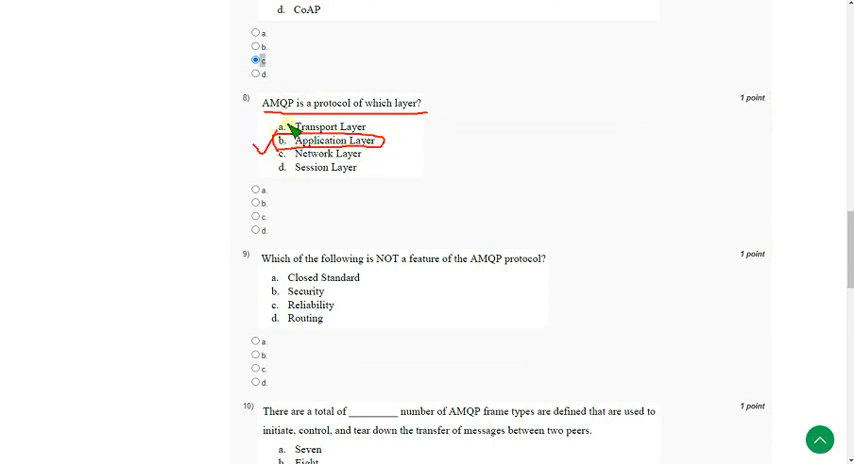
mouse_move(256, 218)
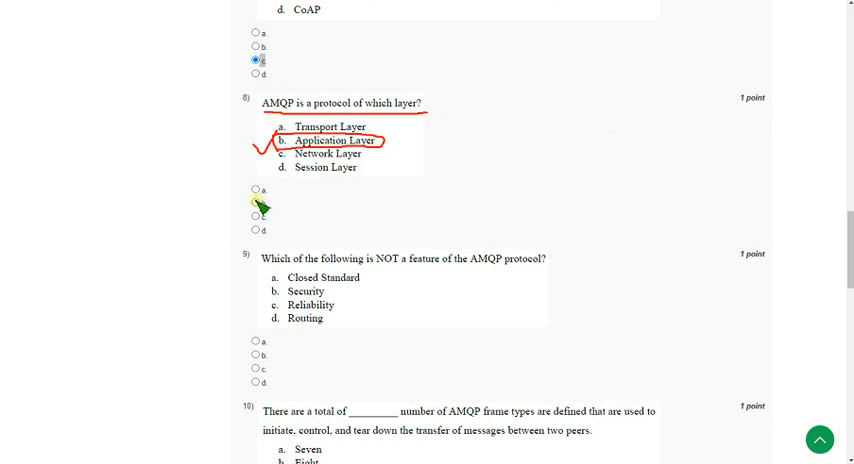
scroll("down", 3)
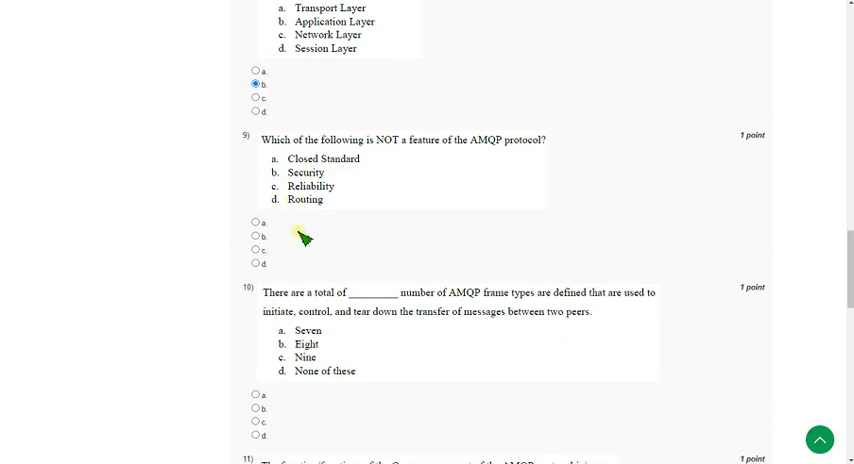
mouse_move(304, 248)
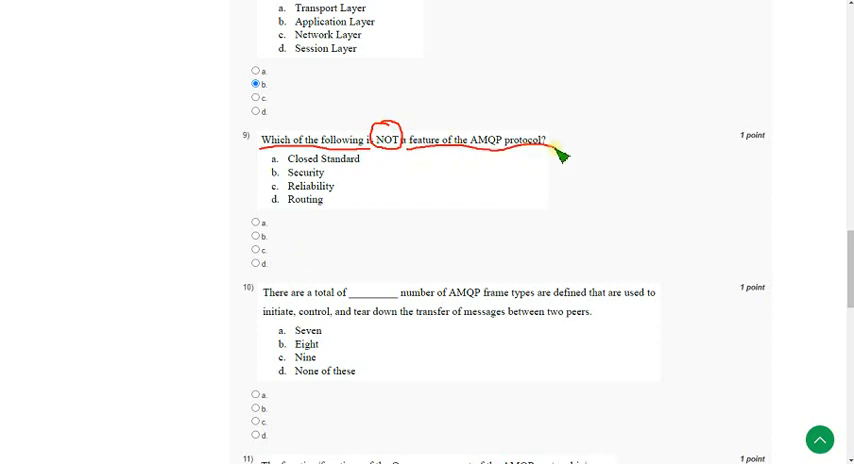
mouse_move(392, 170)
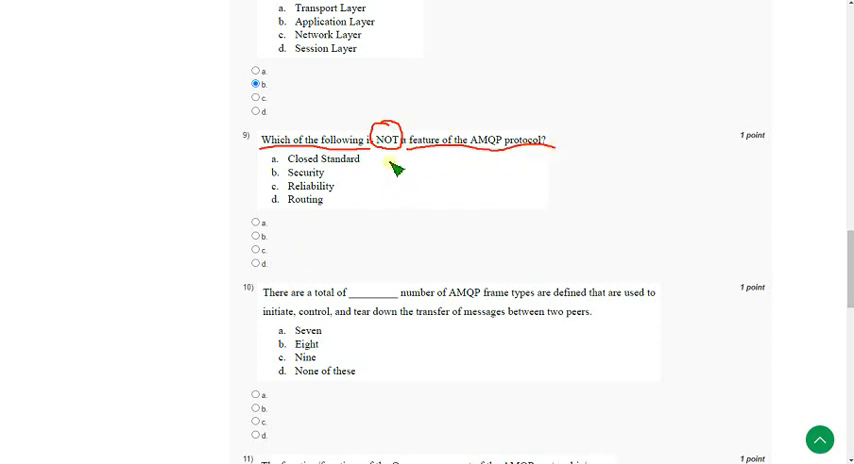
mouse_move(280, 168)
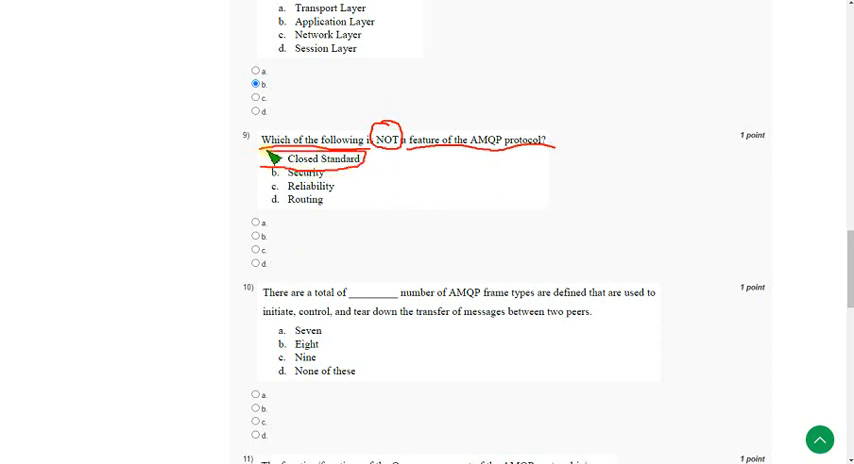
mouse_move(276, 166)
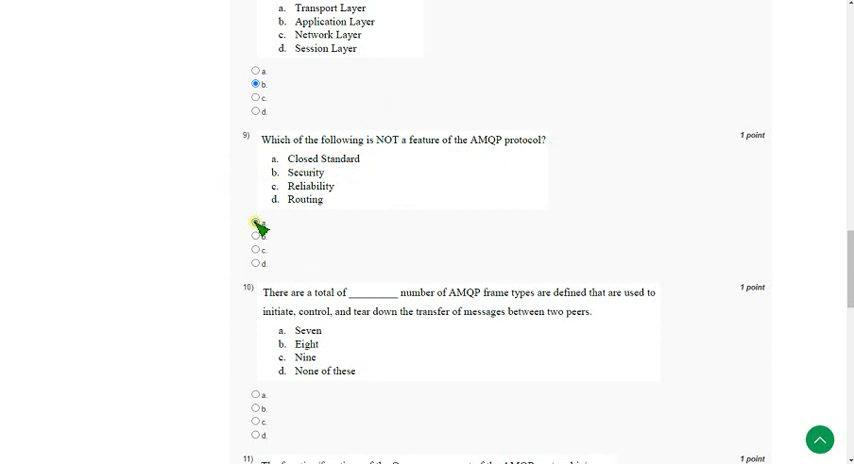
Scroll to question 10 on the number of AMQP frame types.
scroll("down", 3)
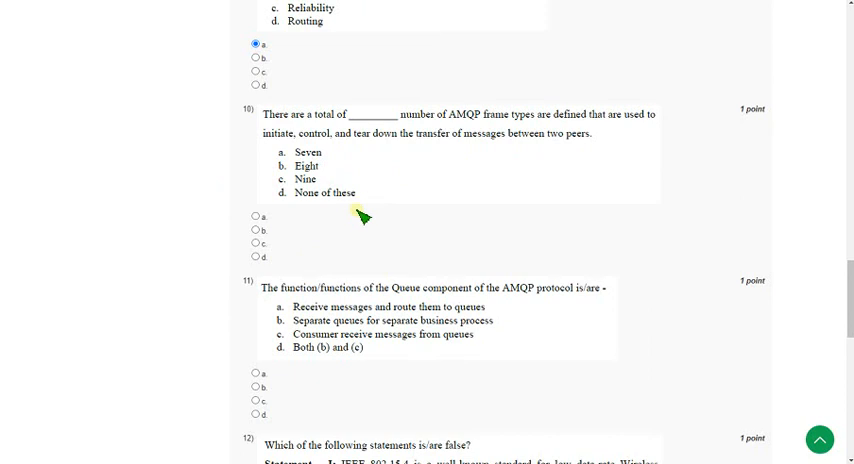
mouse_move(304, 134)
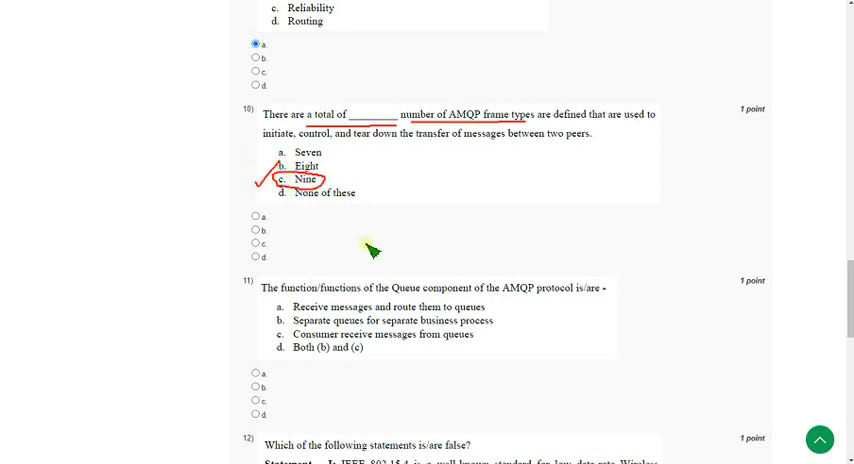
mouse_move(324, 248)
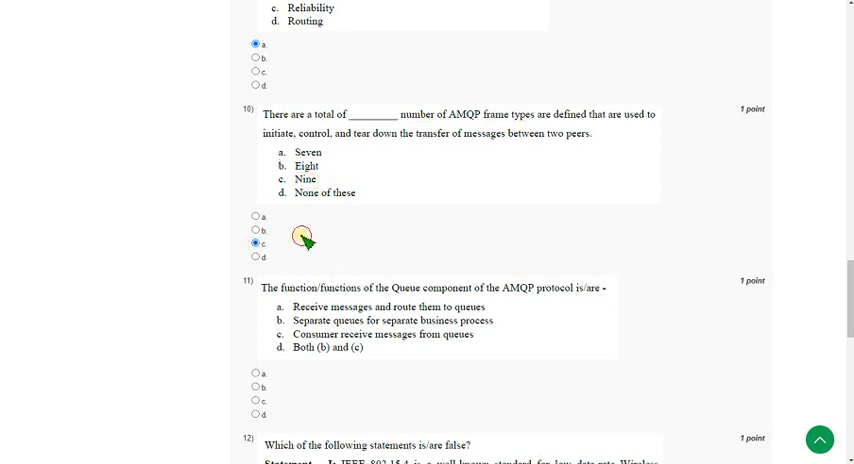
scroll("down", 3)
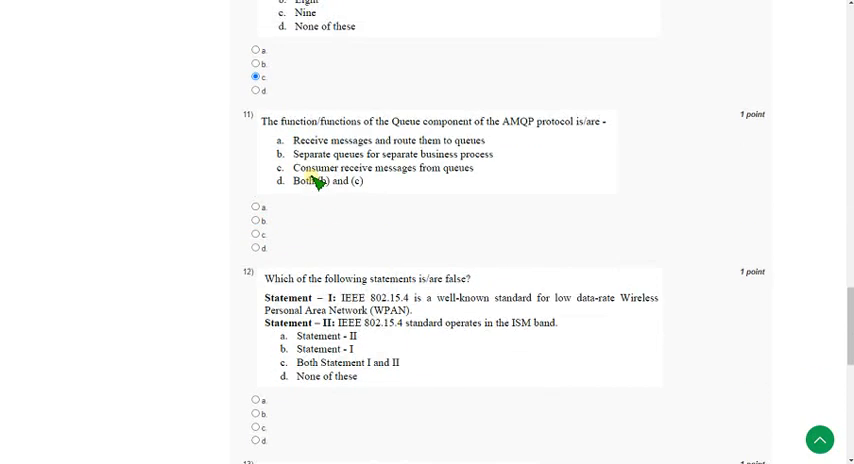
Answer question 11 on the AMQP Queue component with option d, Both (b) and (c).
scroll("down", 3)
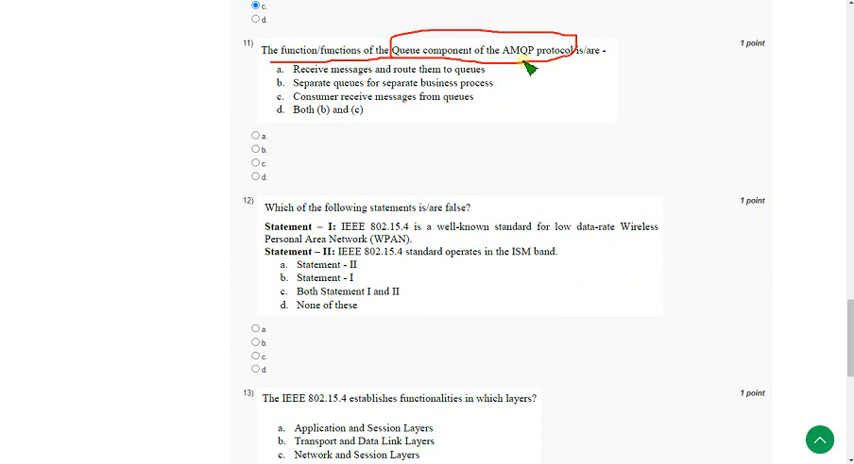
mouse_move(518, 68)
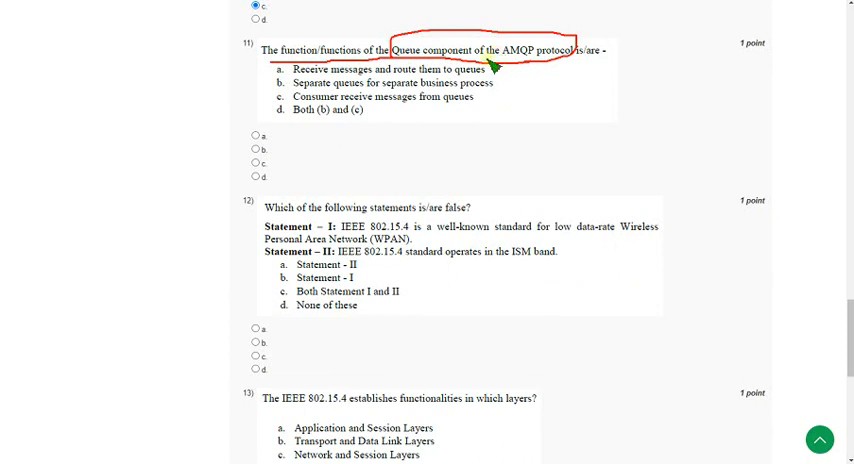
mouse_move(296, 112)
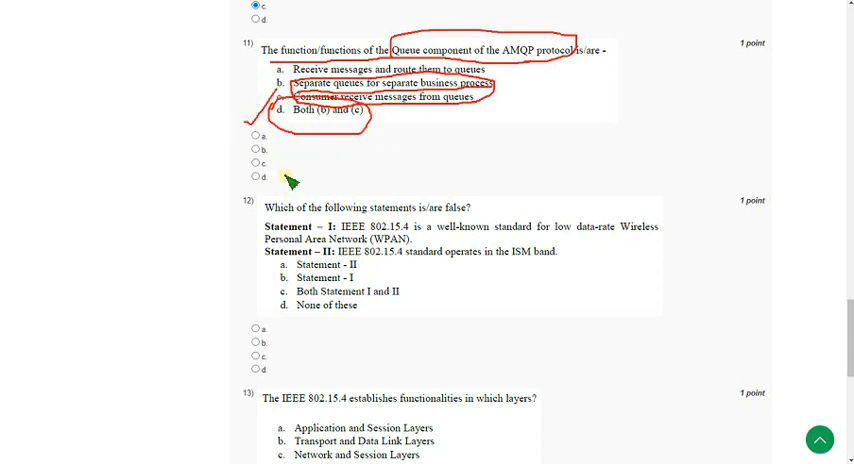
left_click(252, 176)
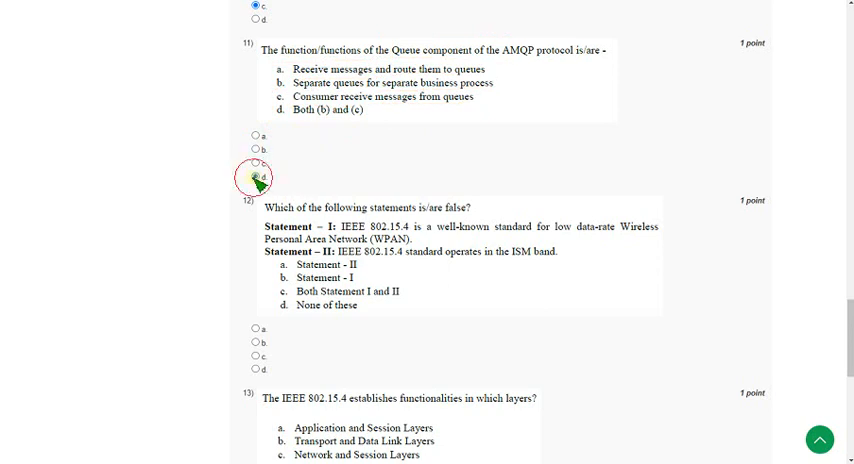
left_click(256, 178)
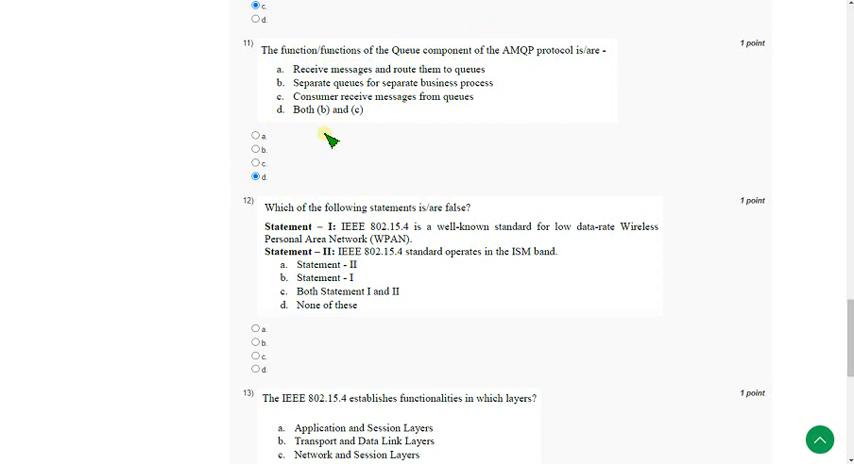
scroll("down", 3)
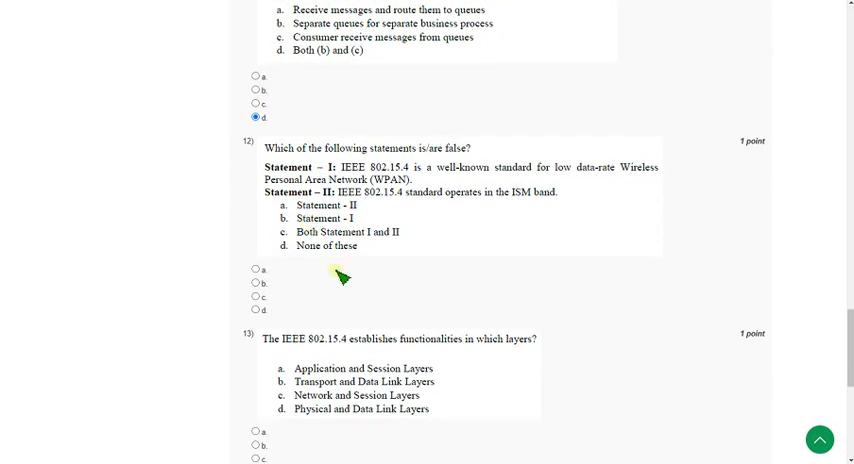
Answer question 12 on the false IEEE 802.15.4 statement with option d, None of these.
scroll("down", 3)
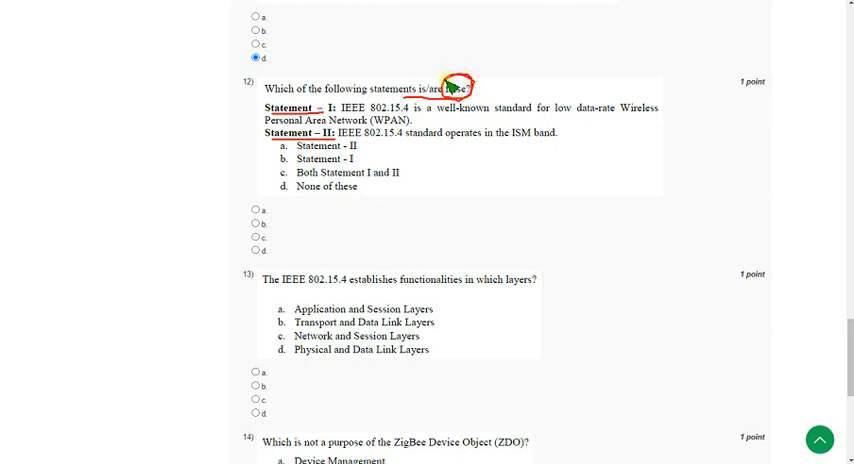
mouse_move(370, 140)
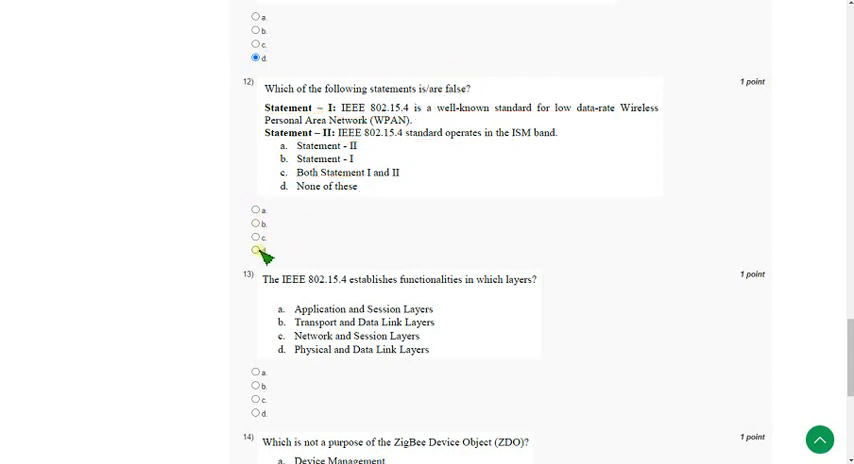
left_click(264, 250)
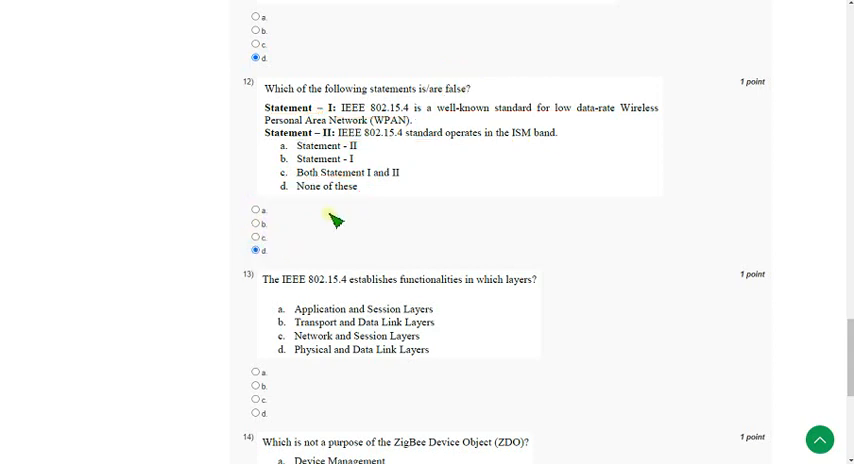
scroll("down", 3)
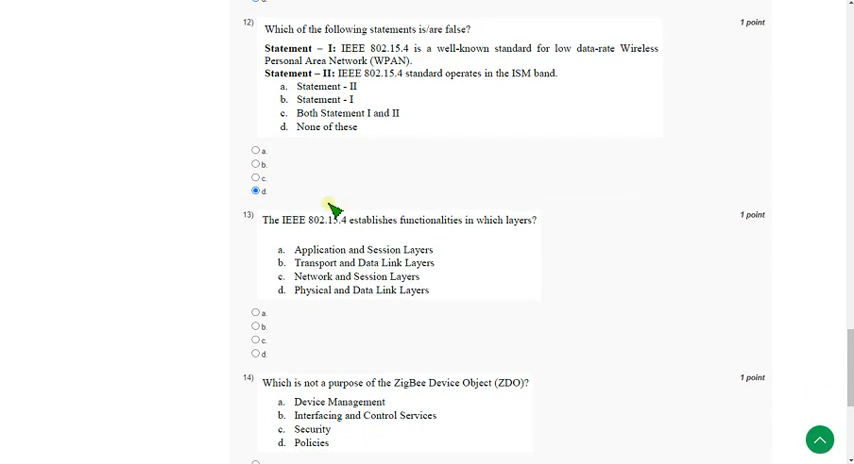
Answer question 13 on IEEE 802.15.4 layers with option d, Physical and Data Link Layers.
scroll("down", 3)
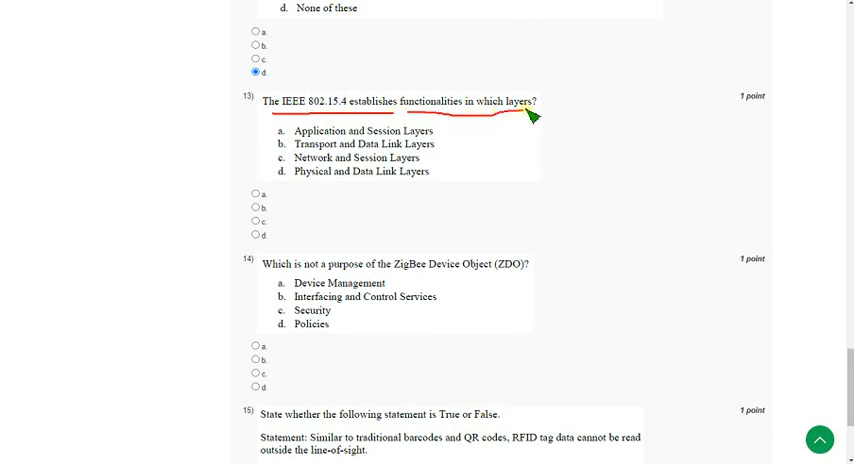
mouse_move(360, 160)
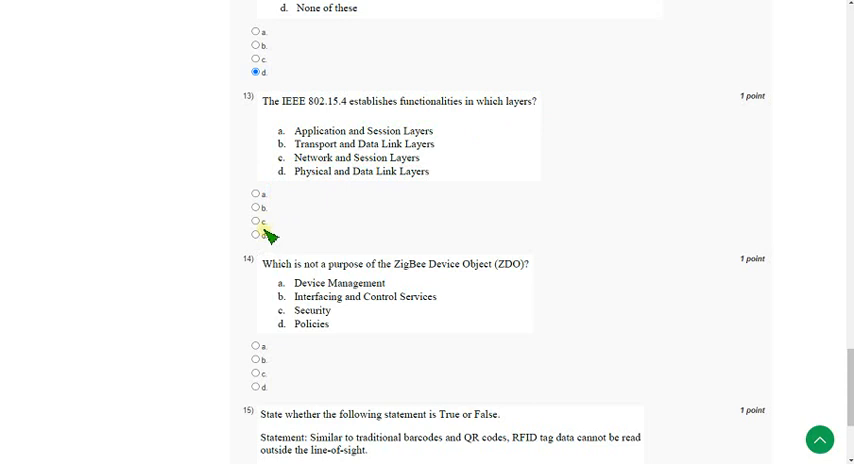
left_click(260, 234)
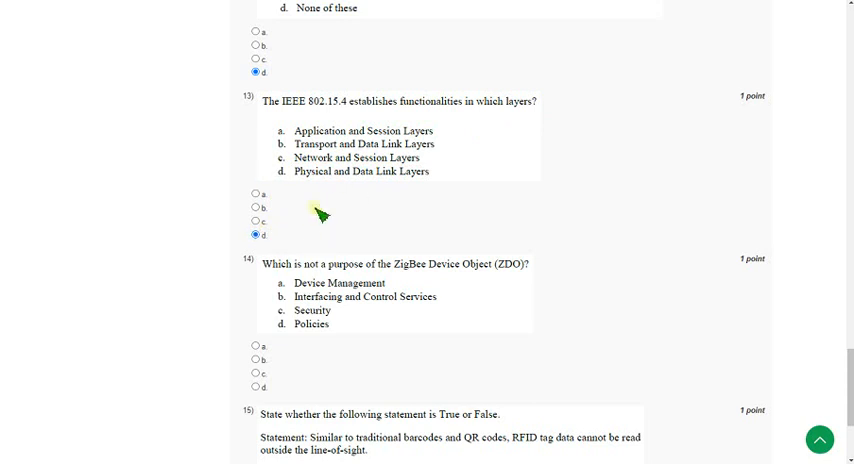
mouse_move(328, 222)
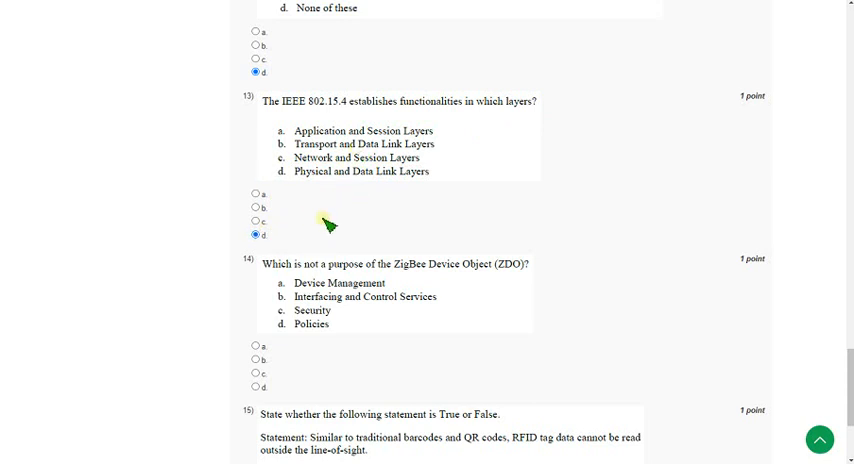
scroll("down", 3)
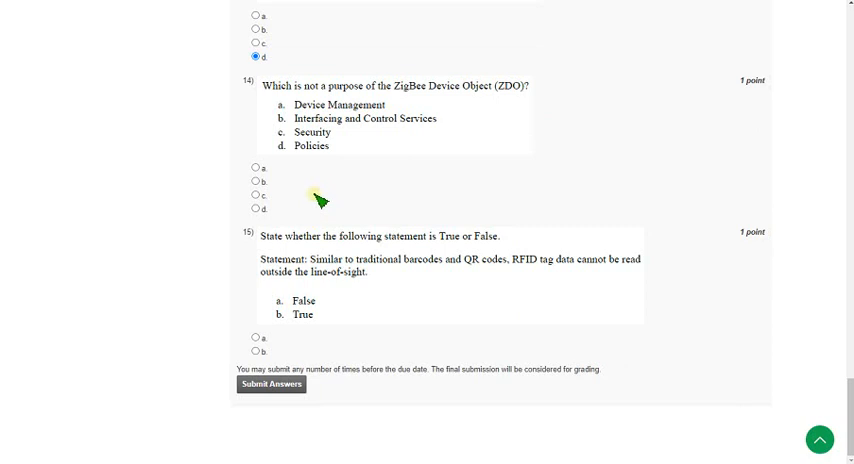
mouse_move(302, 92)
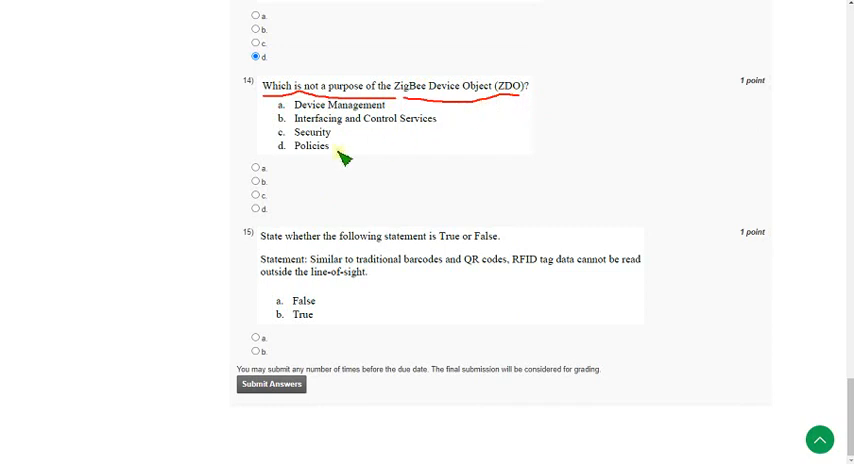
mouse_move(334, 164)
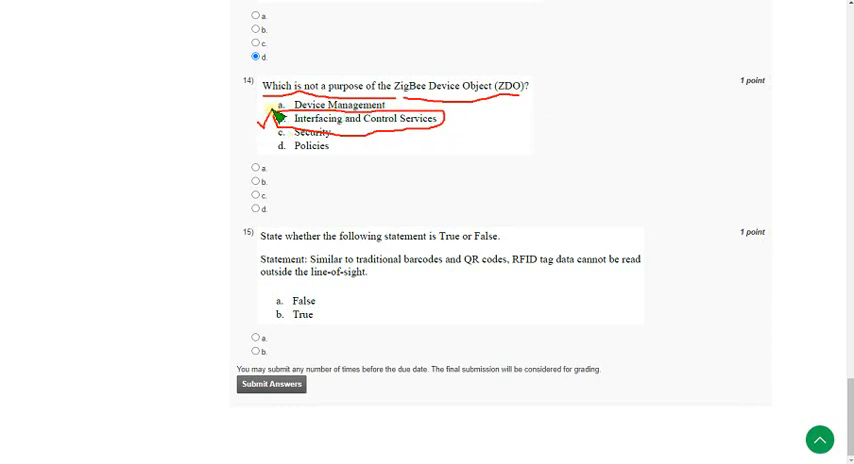
mouse_move(350, 164)
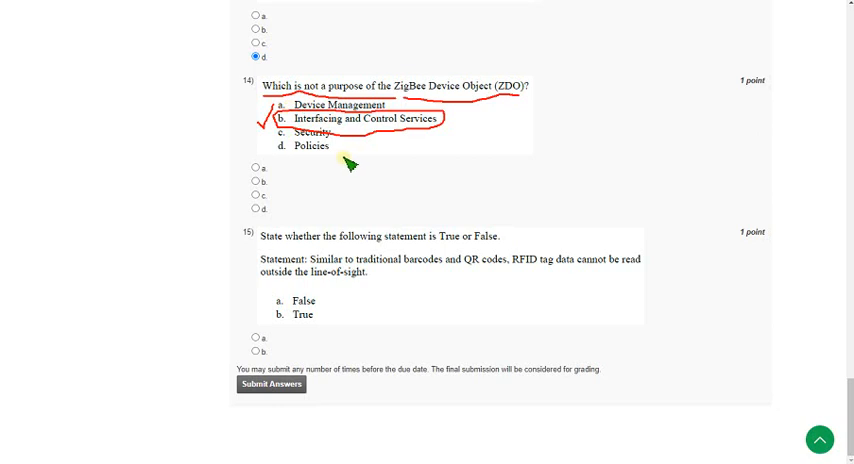
mouse_move(352, 160)
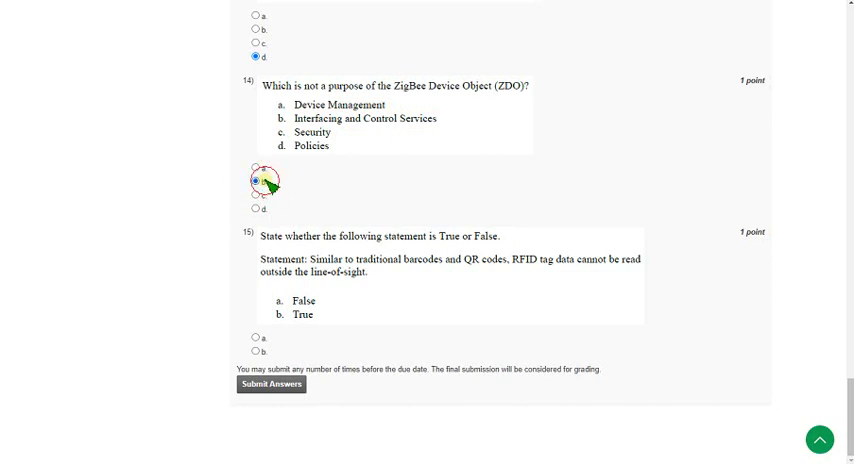
Answer question 14 on the ZigBee Device Object with option b, Interfacing and Control Services.
left_click(260, 180)
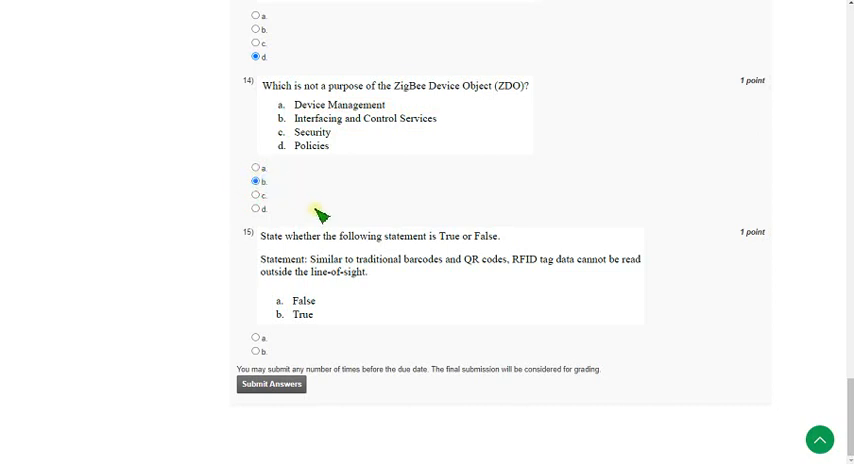
mouse_move(364, 322)
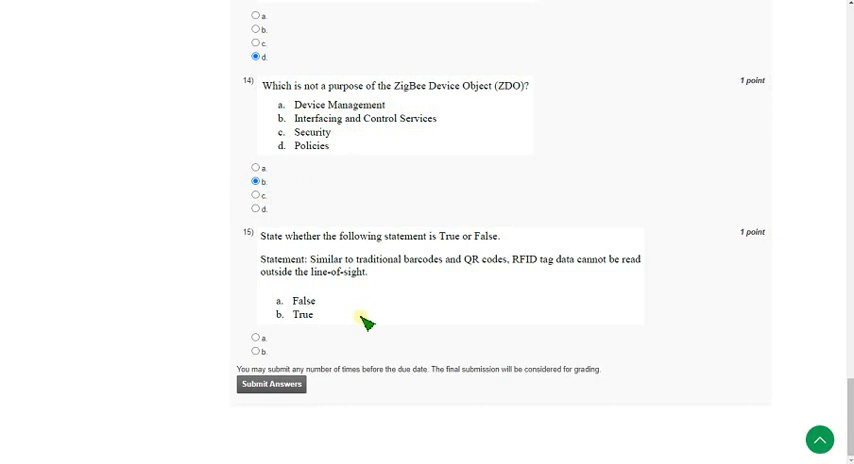
mouse_move(398, 292)
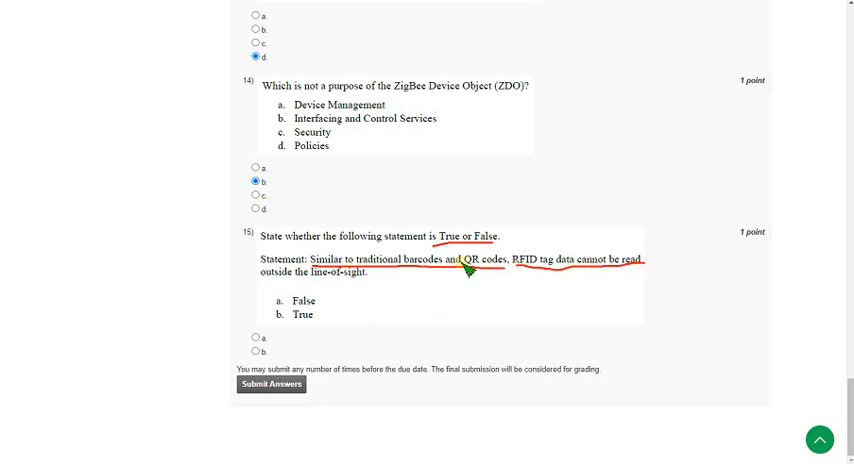
mouse_move(384, 290)
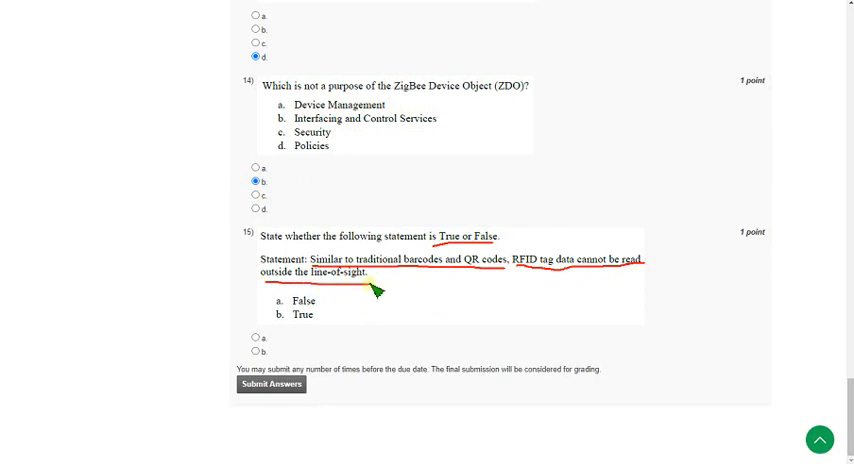
mouse_move(336, 318)
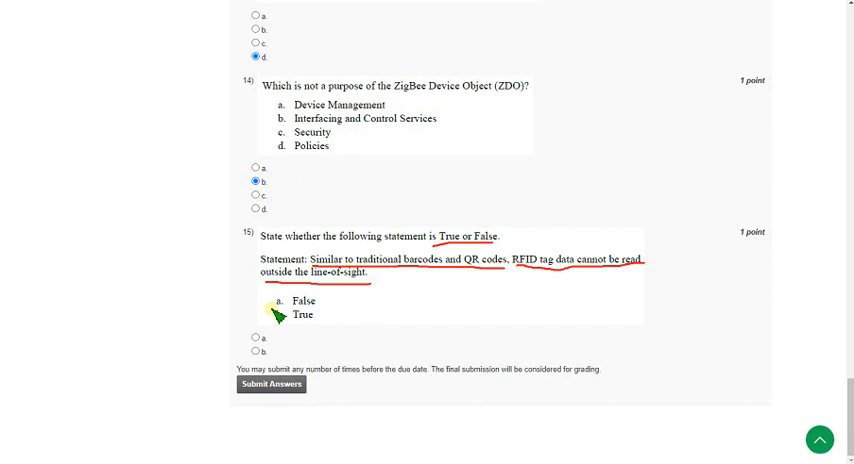
mouse_move(466, 280)
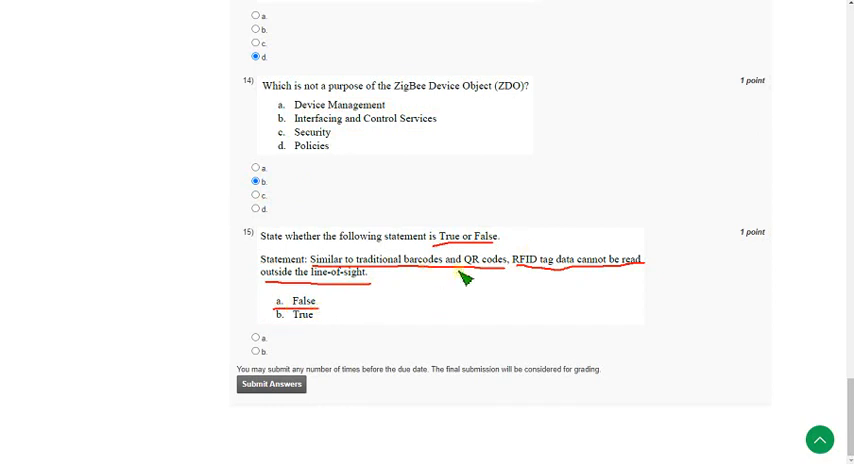
mouse_move(536, 272)
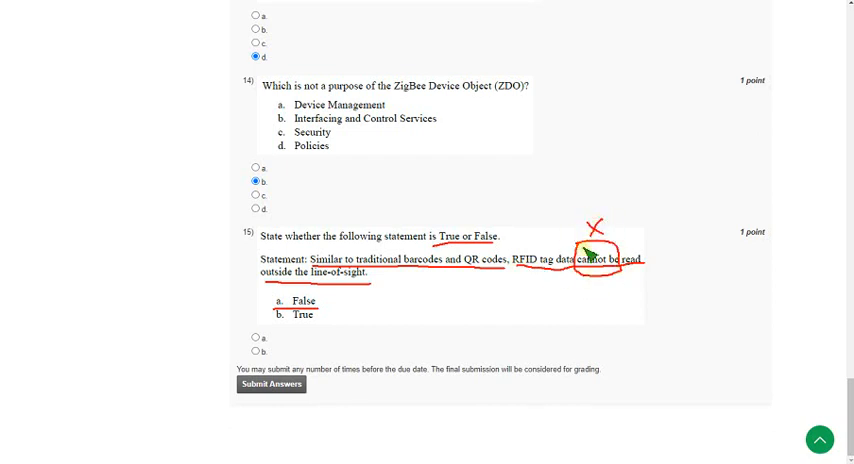
mouse_move(568, 284)
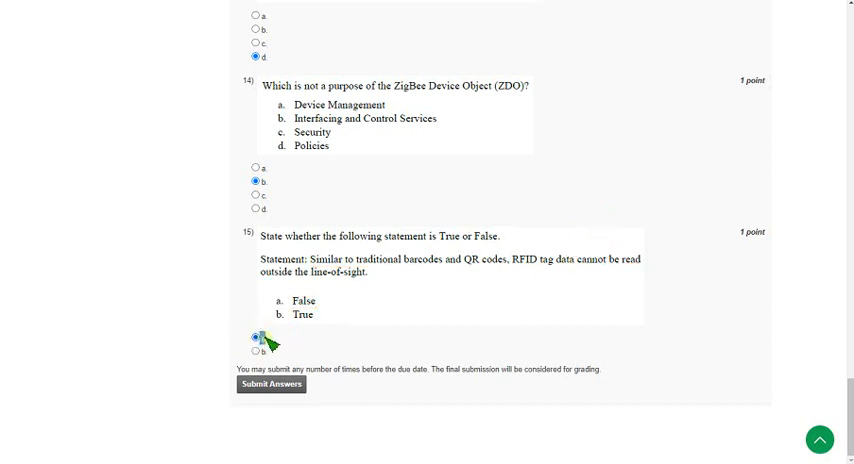
Answer question 15 on RFID line-of-sight reading with option a, False.
left_click(260, 338)
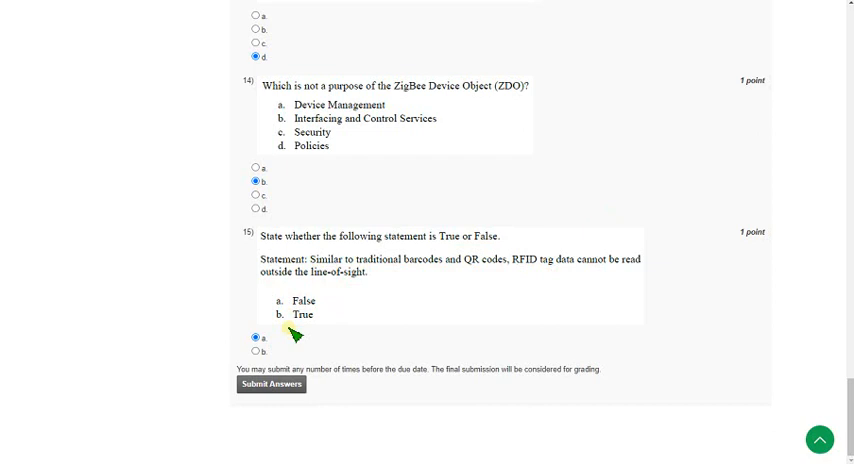